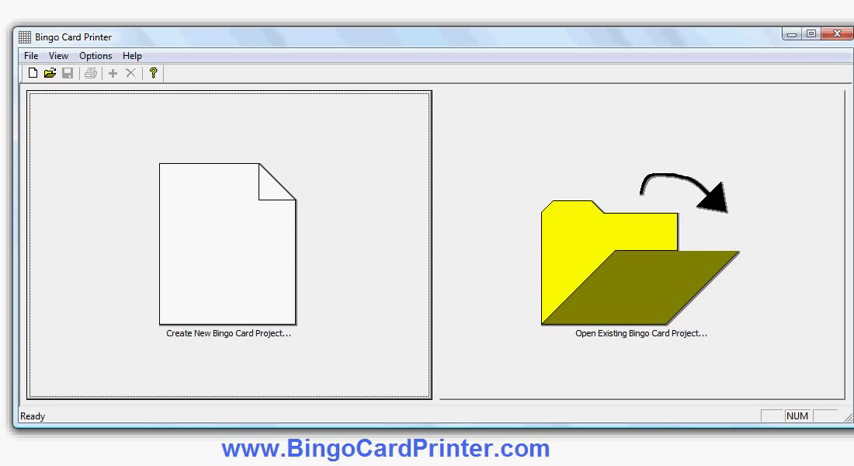
mouse_move(461, 106)
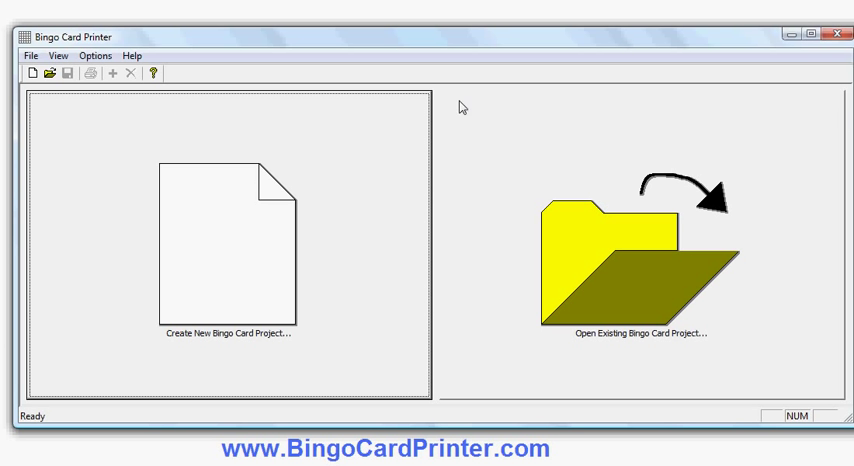
mouse_move(98, 371)
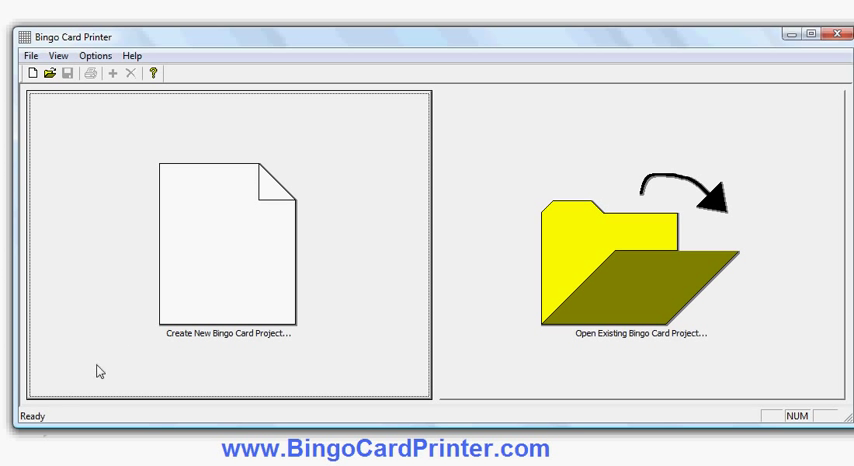
Create a new bingo project loaded with the Baby Shower event's 30 words
left_click(227, 245)
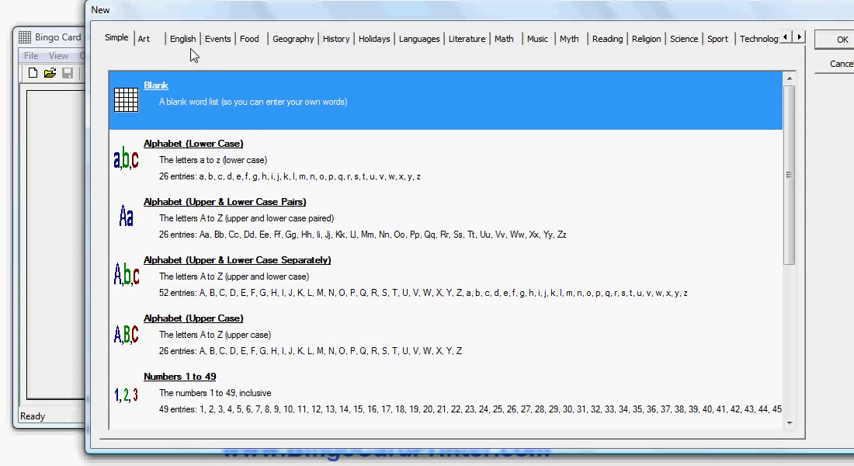
mouse_move(330, 59)
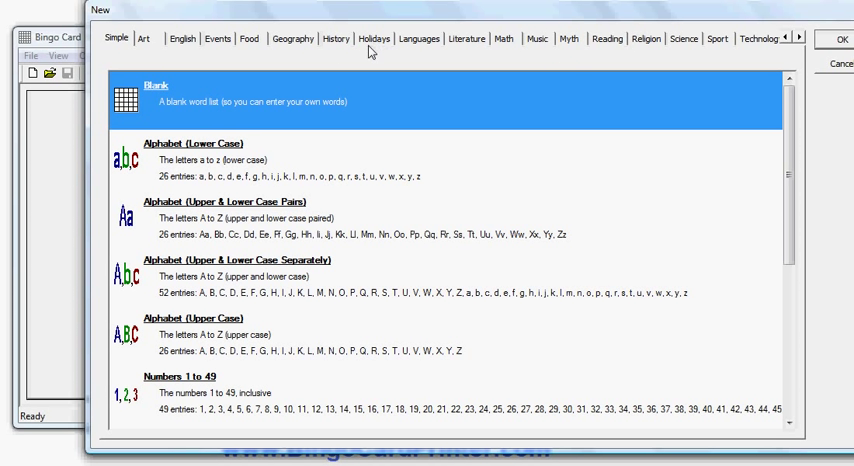
mouse_move(295, 54)
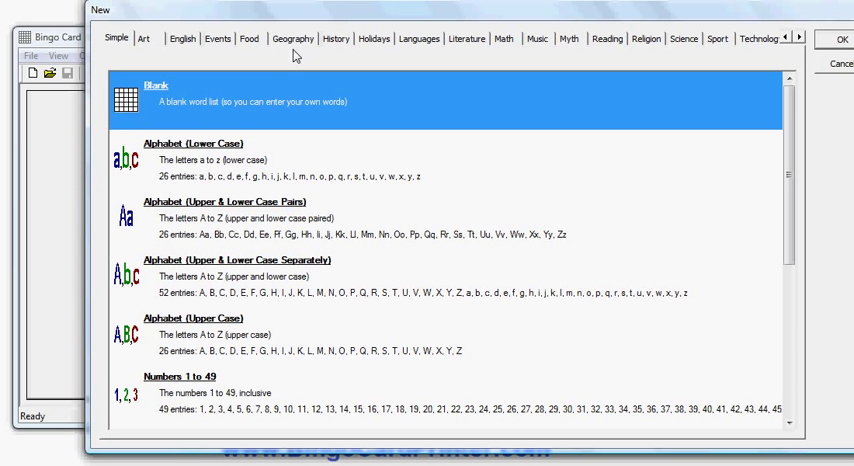
left_click(217, 38)
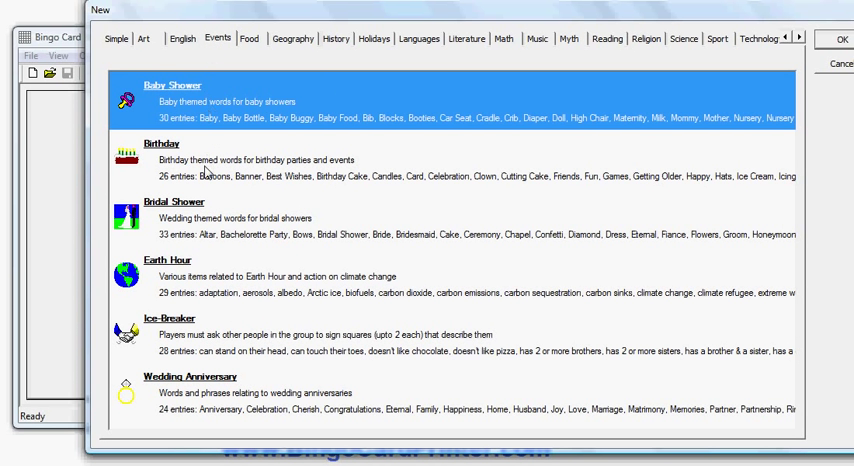
mouse_move(197, 270)
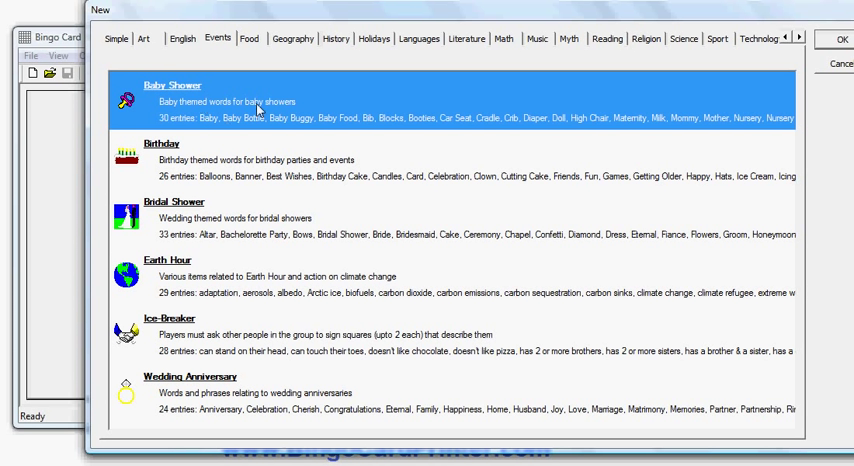
mouse_move(263, 112)
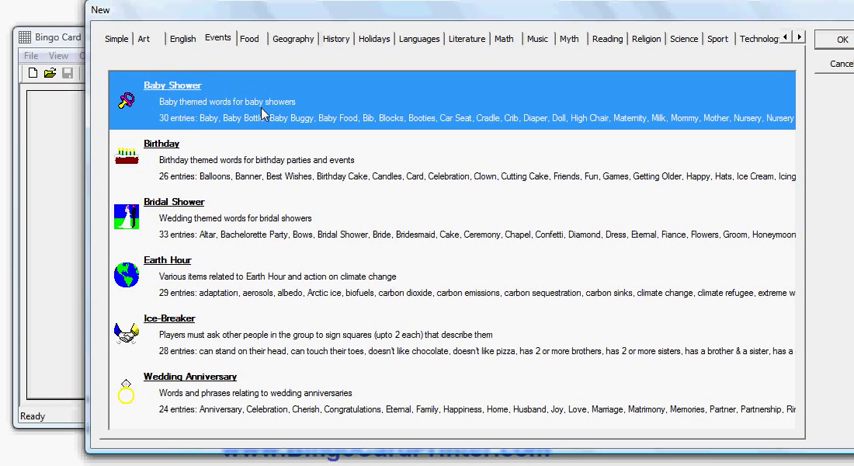
mouse_move(722, 38)
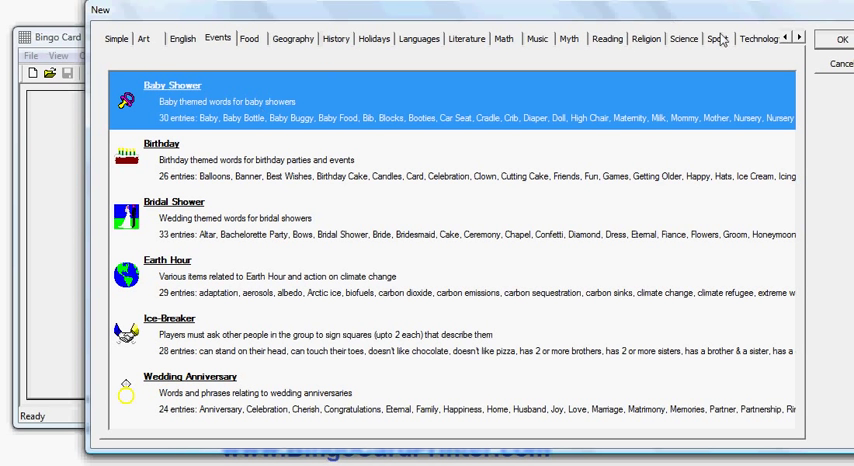
left_click(841, 38)
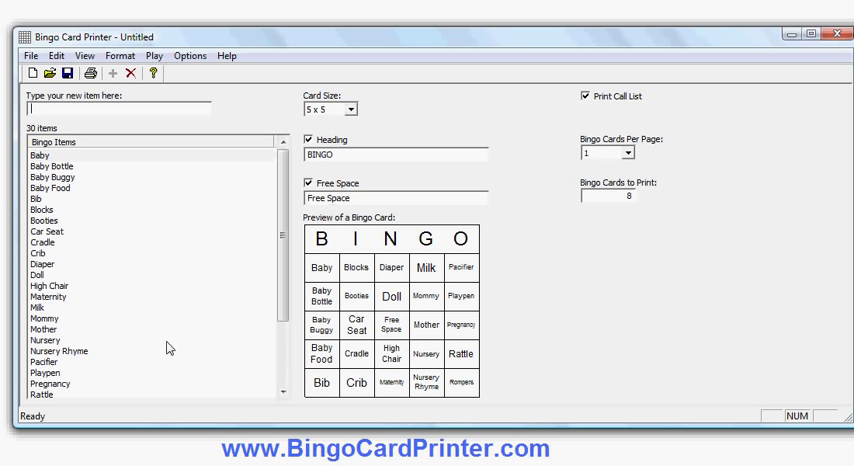
mouse_move(322, 306)
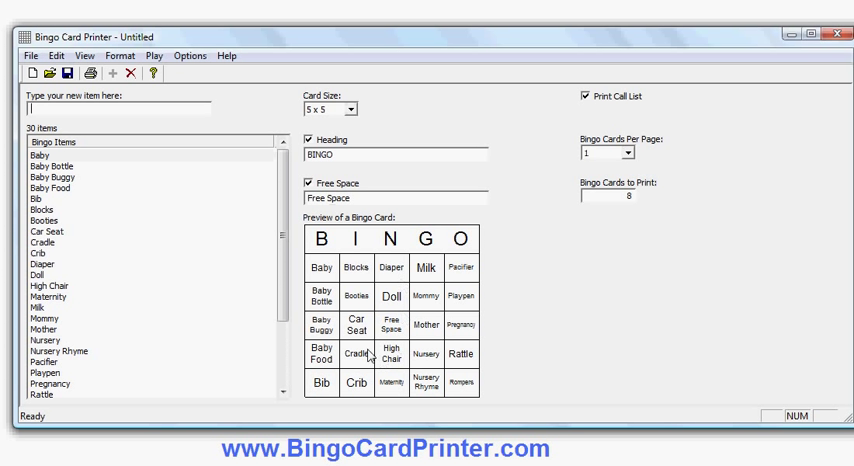
mouse_move(312, 238)
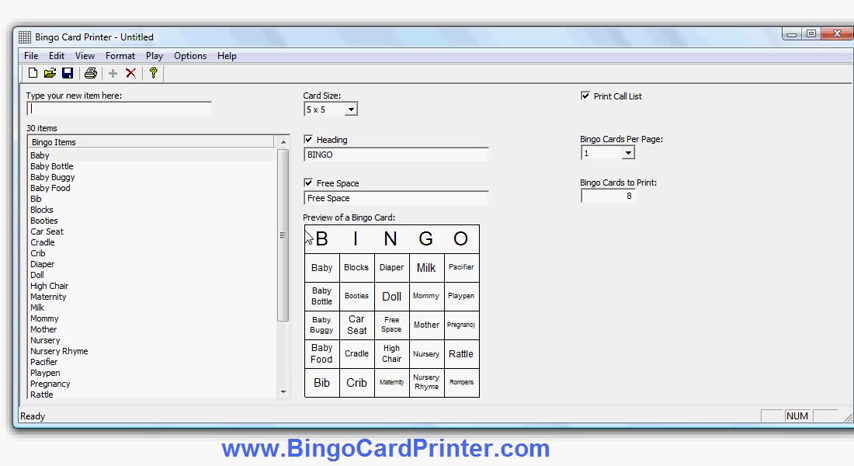
mouse_move(224, 364)
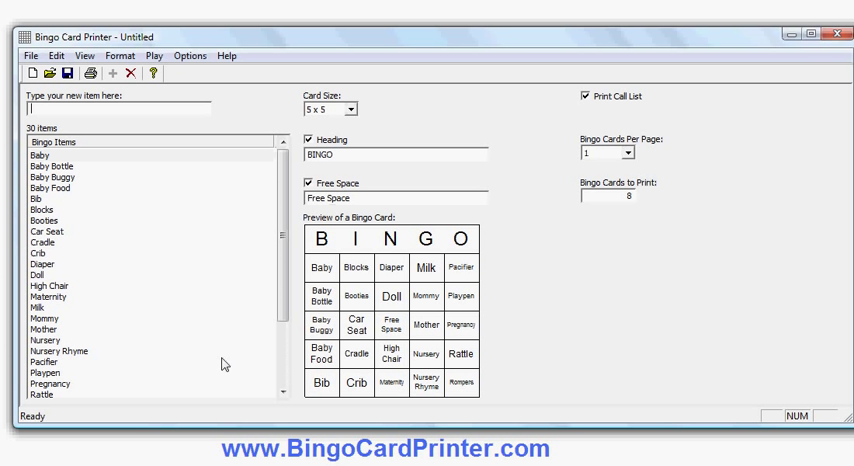
mouse_move(283, 338)
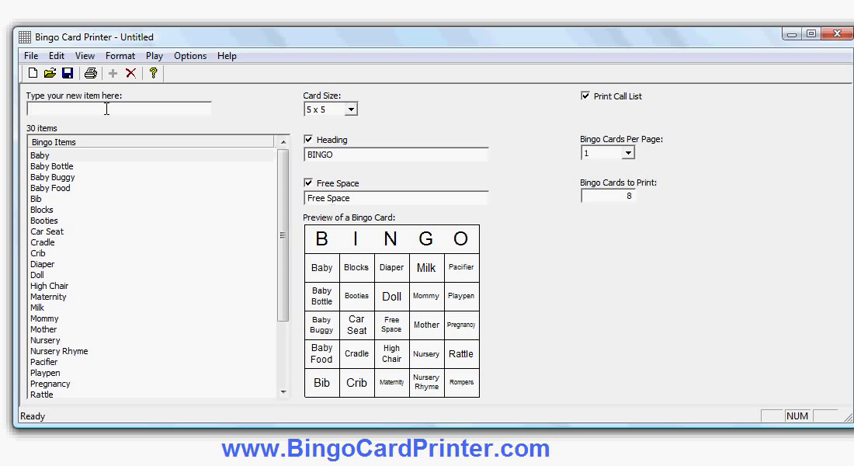
Add 'Daddy' to the bingo items and sort the list alphabetically
type("Daddy")
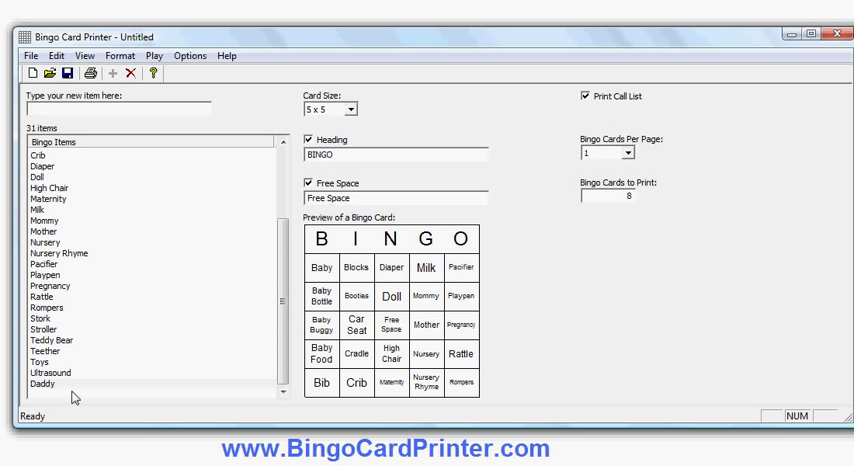
mouse_move(81, 277)
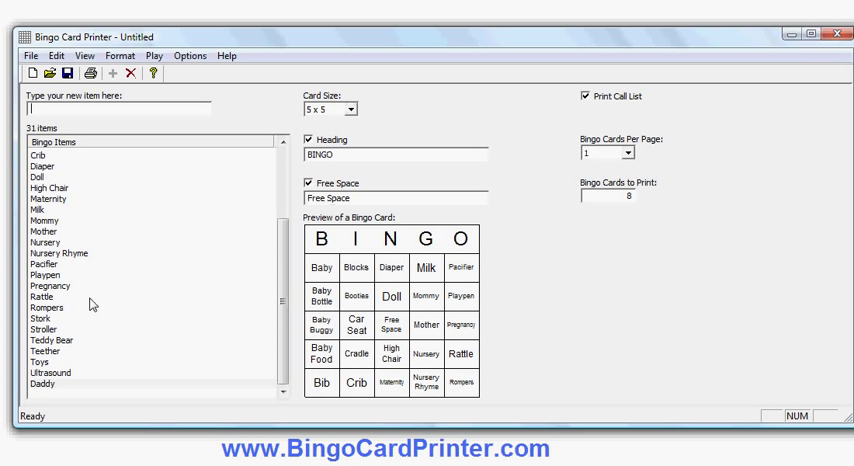
mouse_move(67, 383)
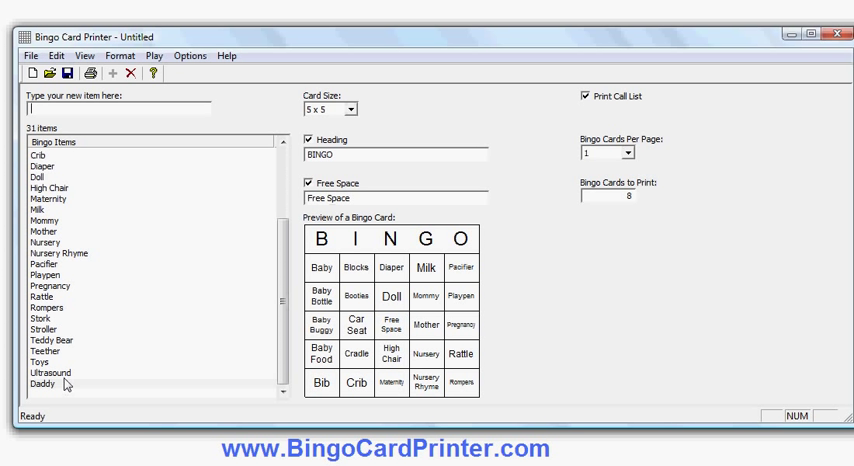
mouse_move(68, 377)
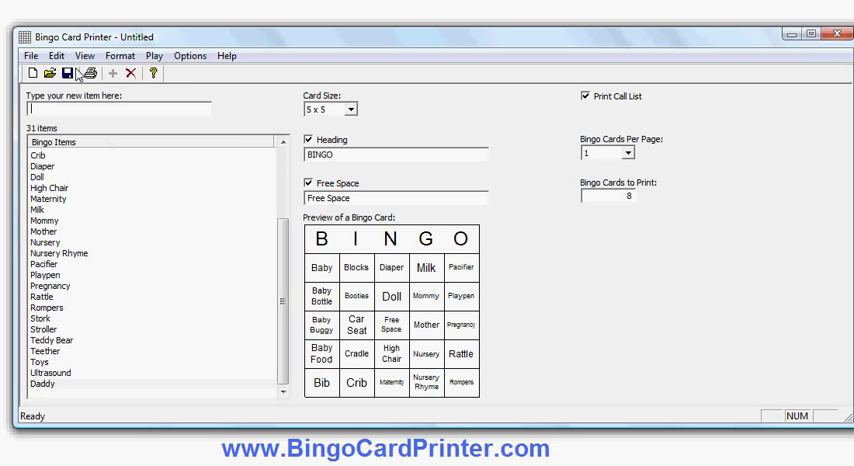
left_click(66, 55)
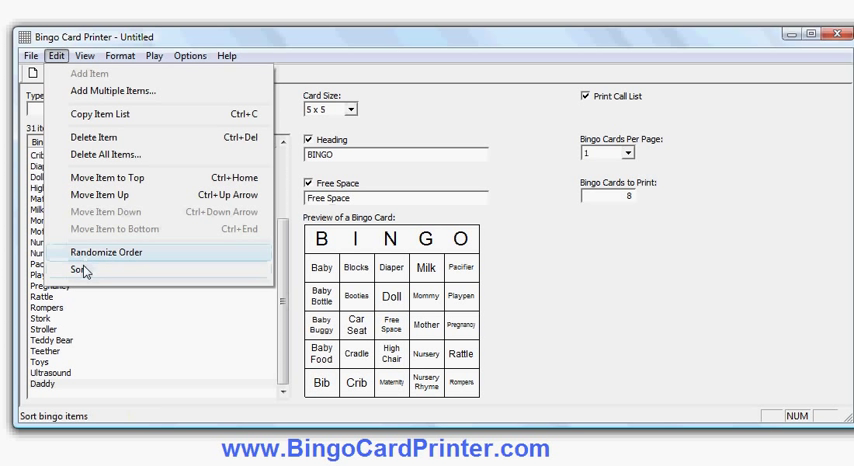
left_click(81, 269)
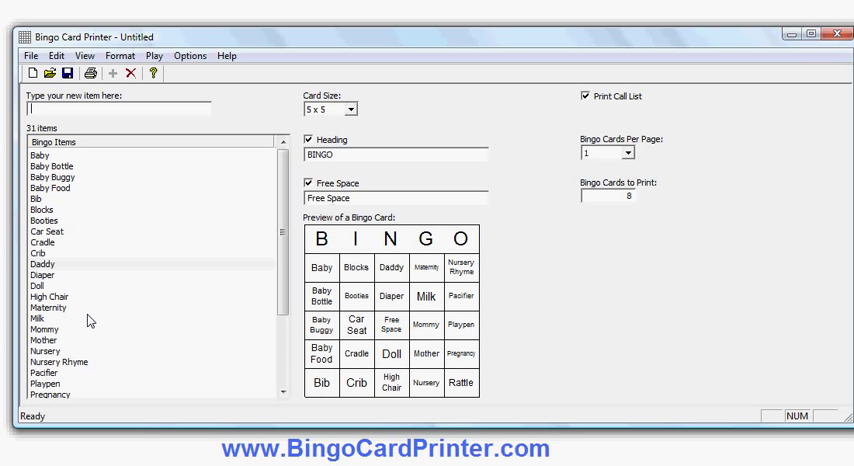
mouse_move(88, 321)
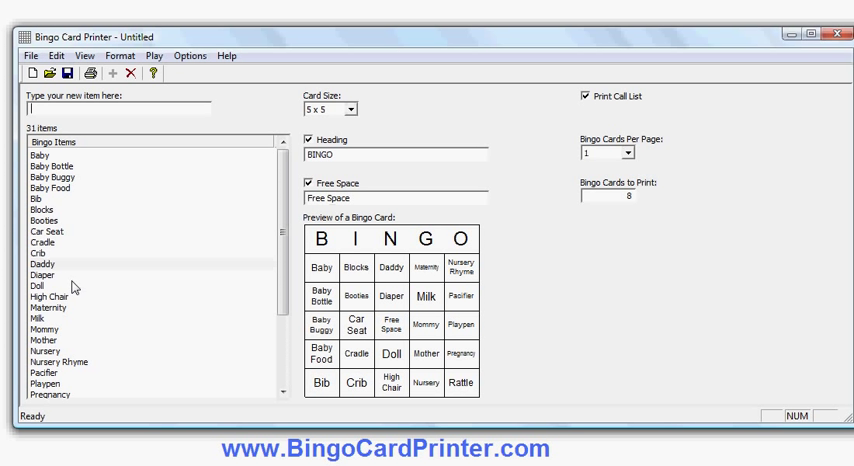
Delete 'Doll' from the Bingo Items list
left_click(38, 286)
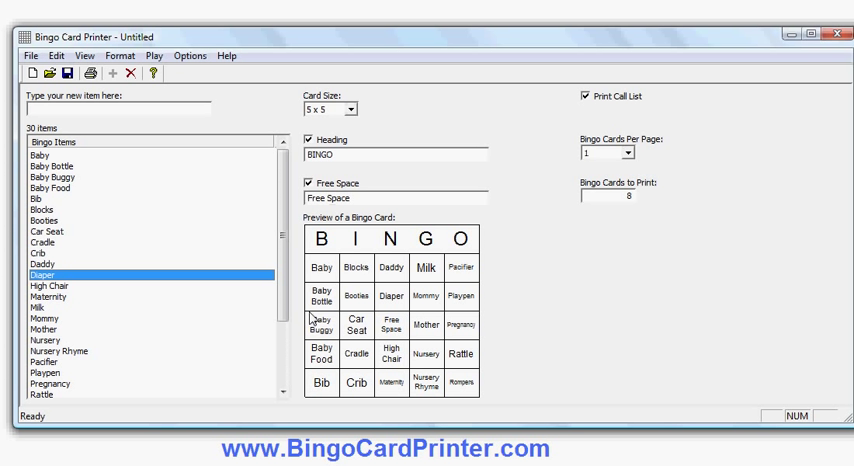
mouse_move(374, 288)
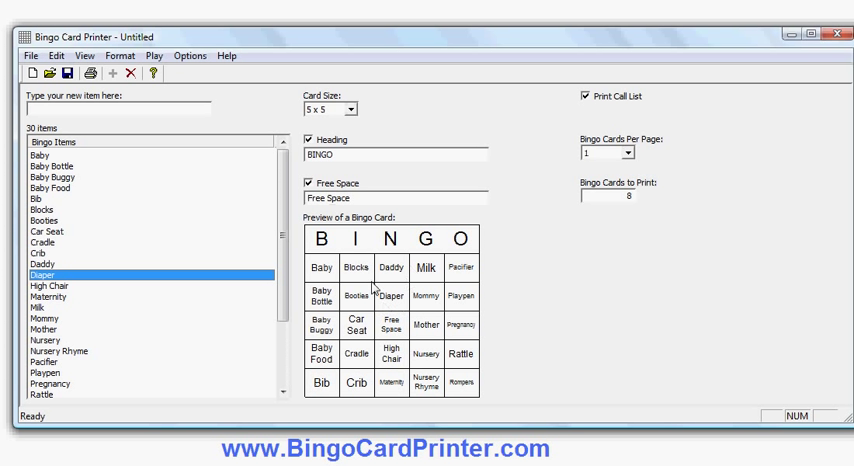
Try 3 x 3 and 4 x 4 card sizes, ending on a 6 x 6 grid
left_click(357, 109)
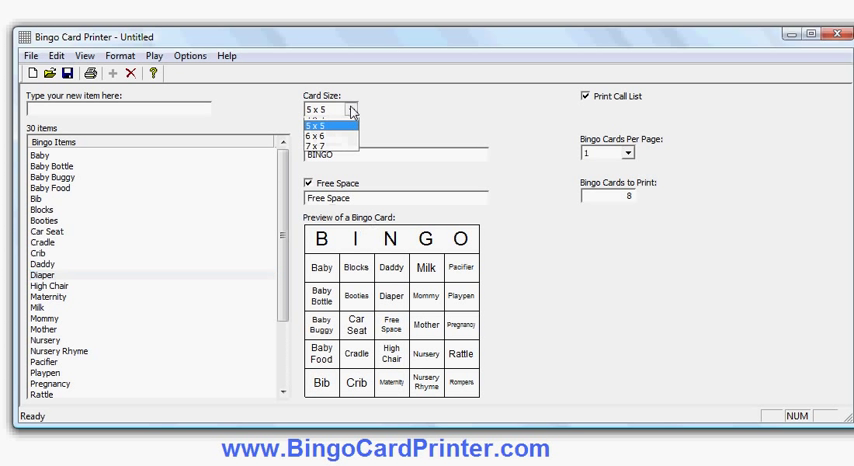
left_click(340, 117)
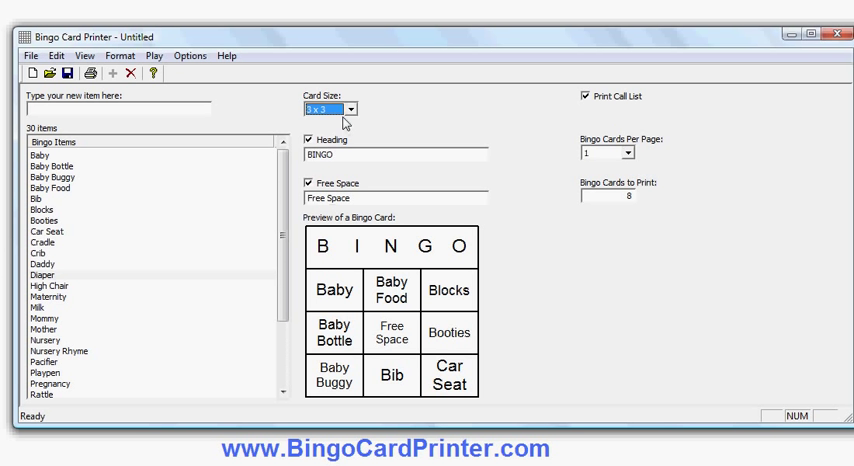
left_click(347, 110)
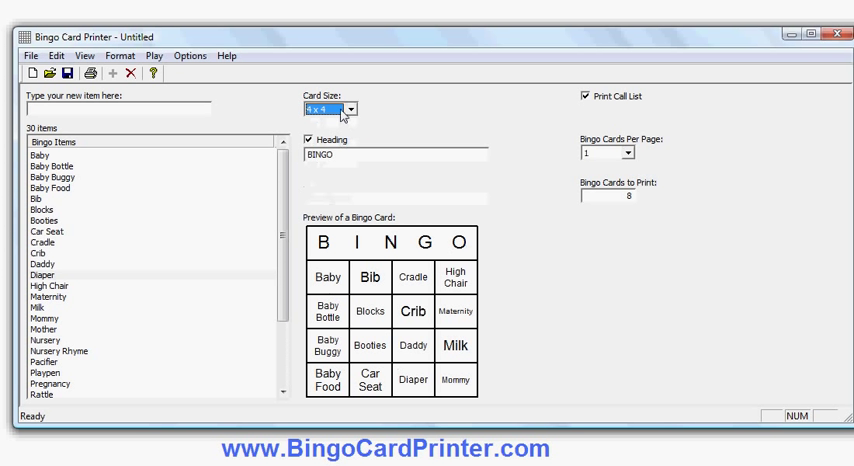
left_click(356, 110)
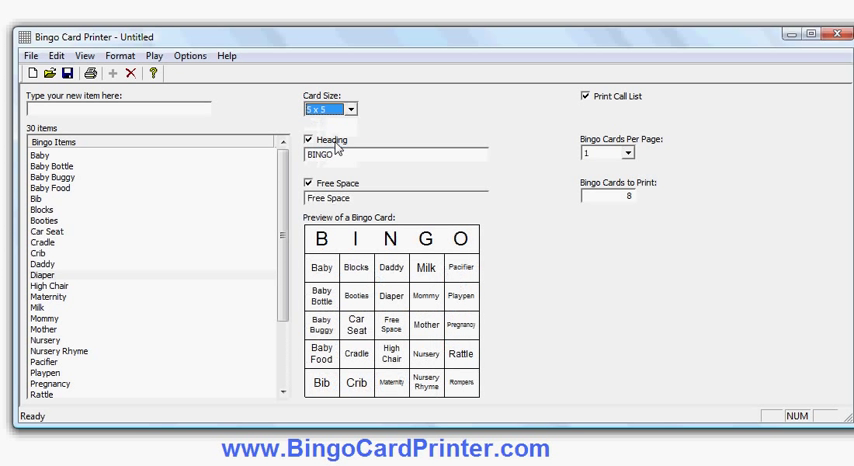
left_click(353, 109)
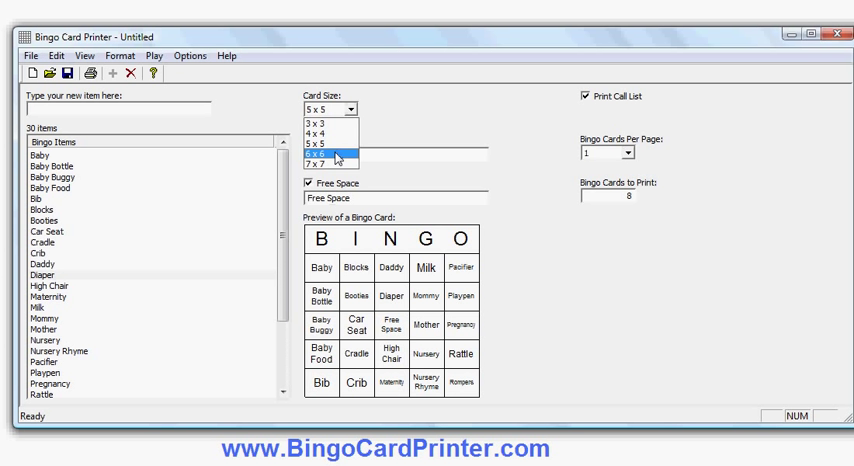
left_click(318, 155)
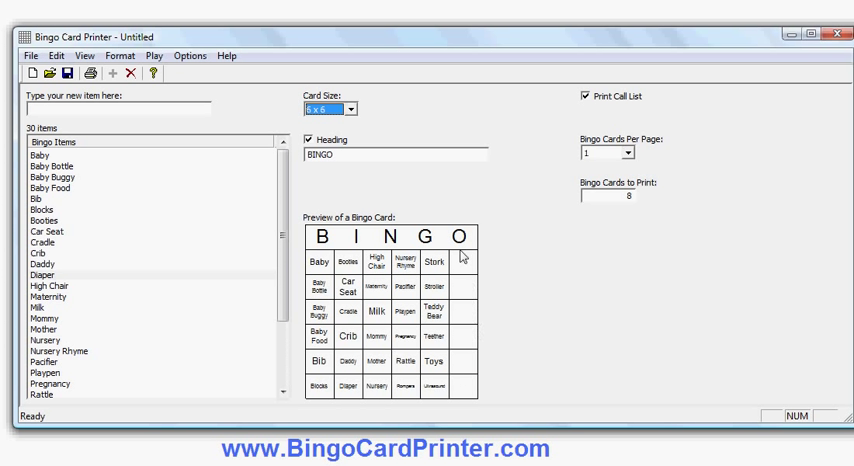
mouse_move(360, 135)
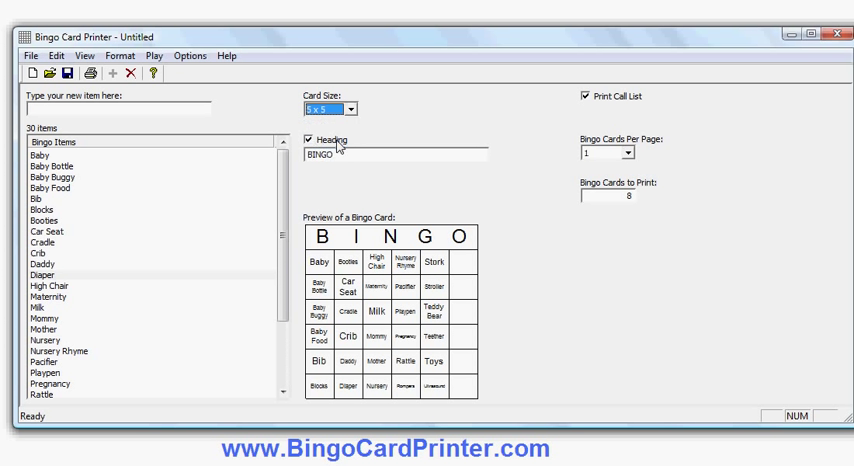
Refresh the preview to show the 5 x 5 card with centre Free Space
left_click(308, 183)
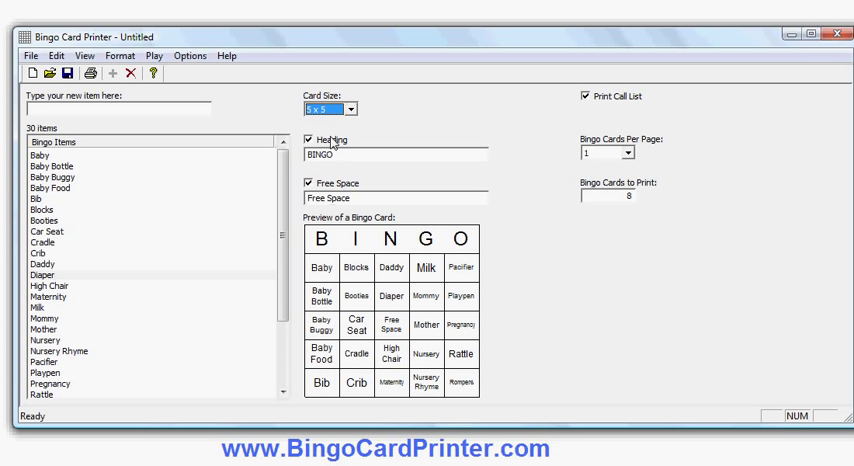
left_click(311, 140)
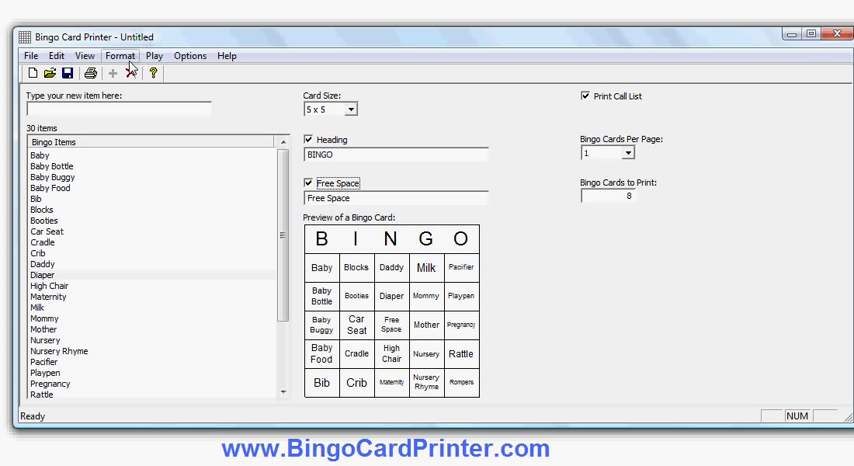
Set card colours to a pale pink and light blue checkerboard with red lines
left_click(120, 55)
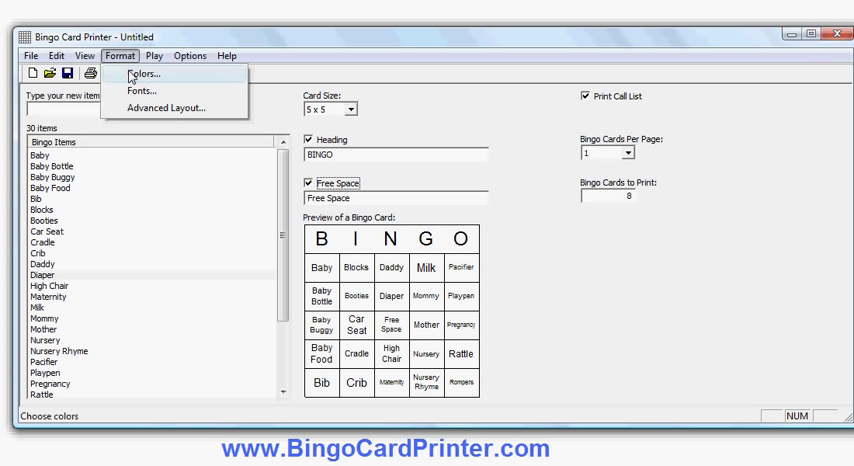
left_click(143, 73)
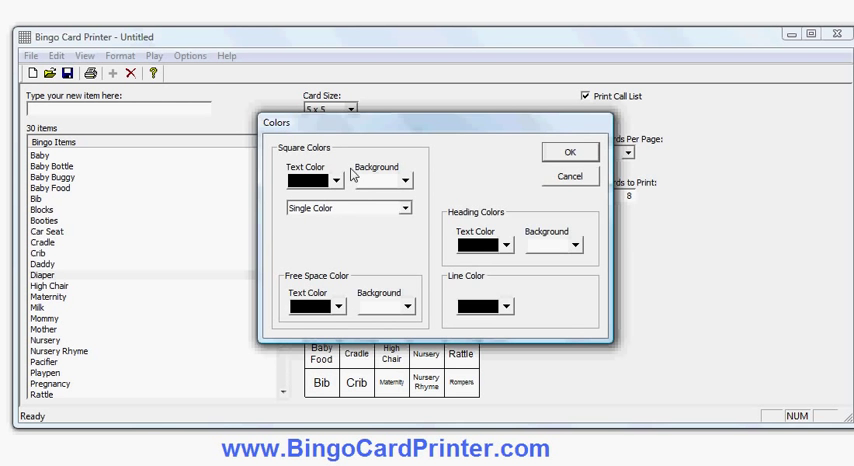
left_click(394, 180)
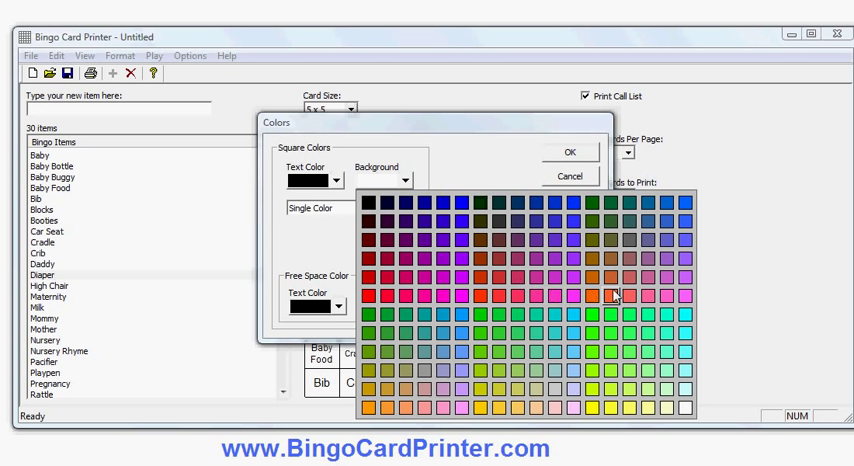
mouse_move(573, 410)
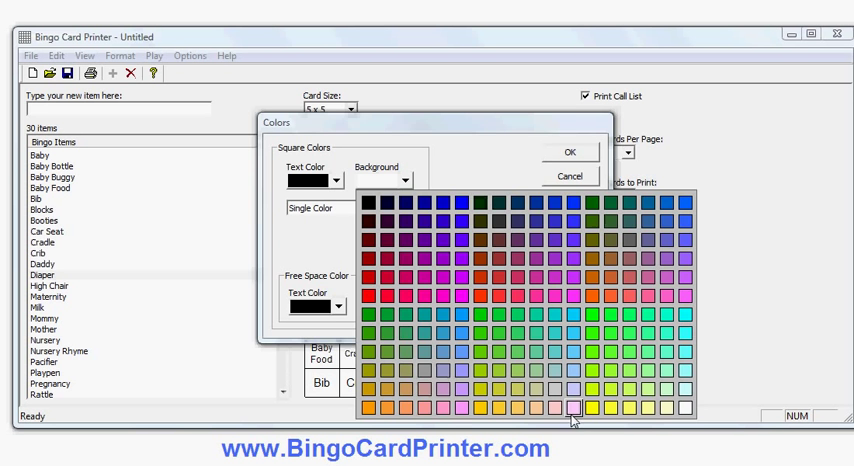
left_click(573, 408)
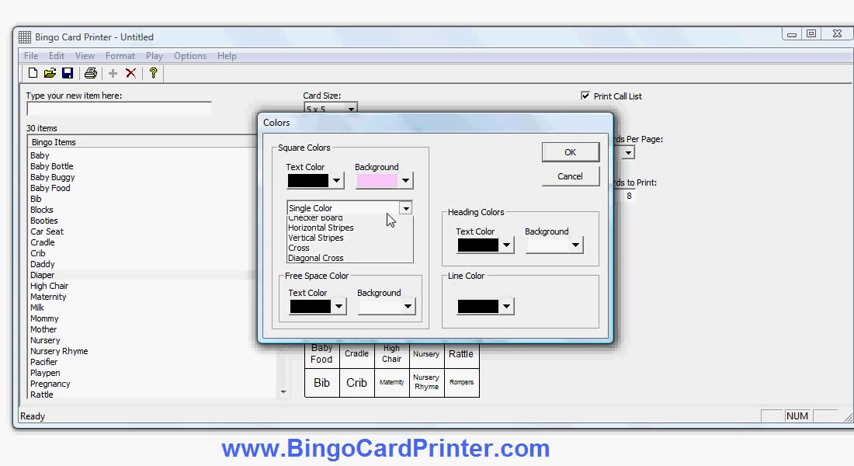
left_click(320, 218)
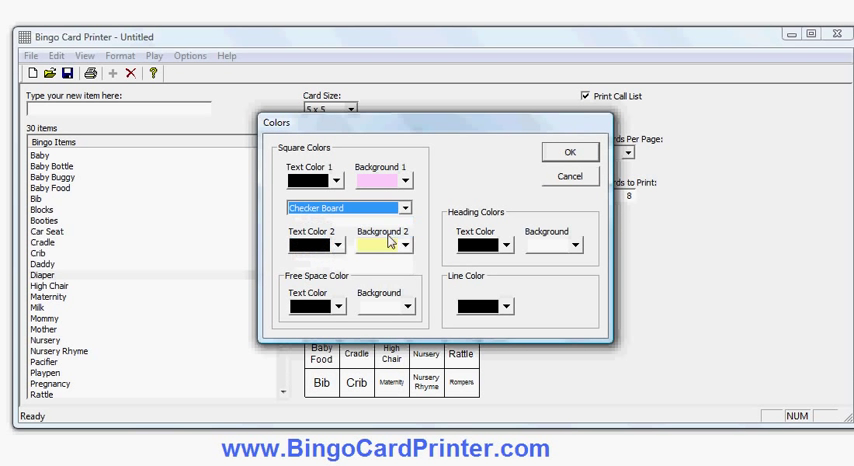
left_click(404, 245)
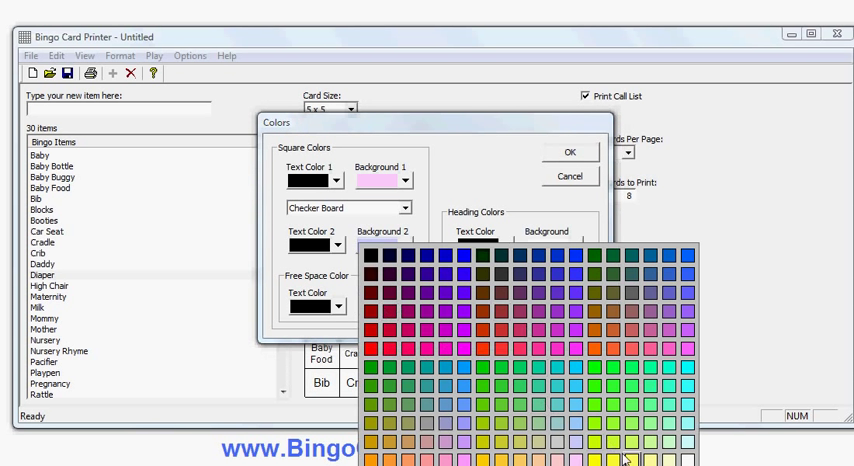
left_click(626, 459)
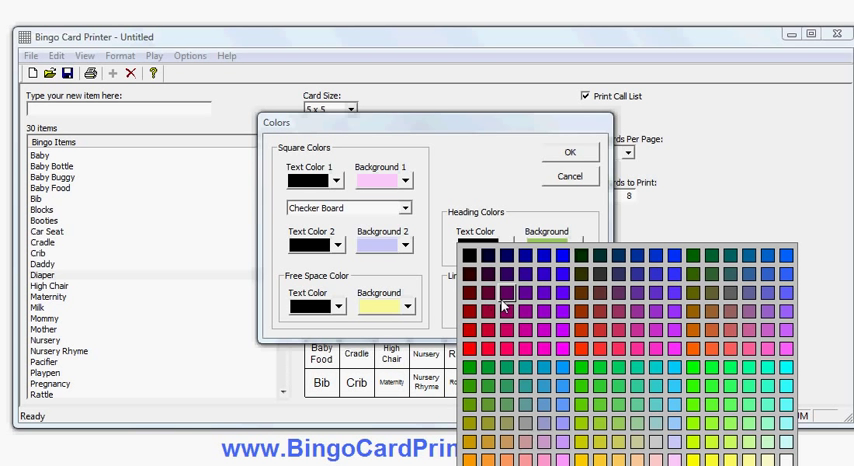
left_click(504, 307)
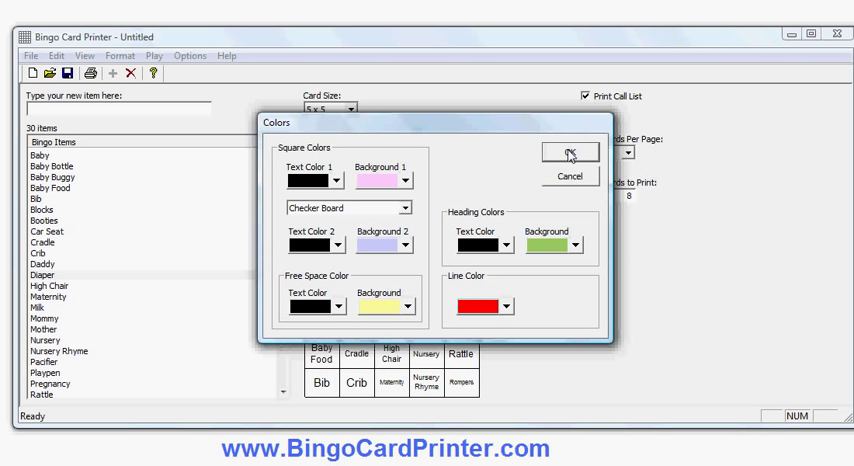
left_click(570, 152)
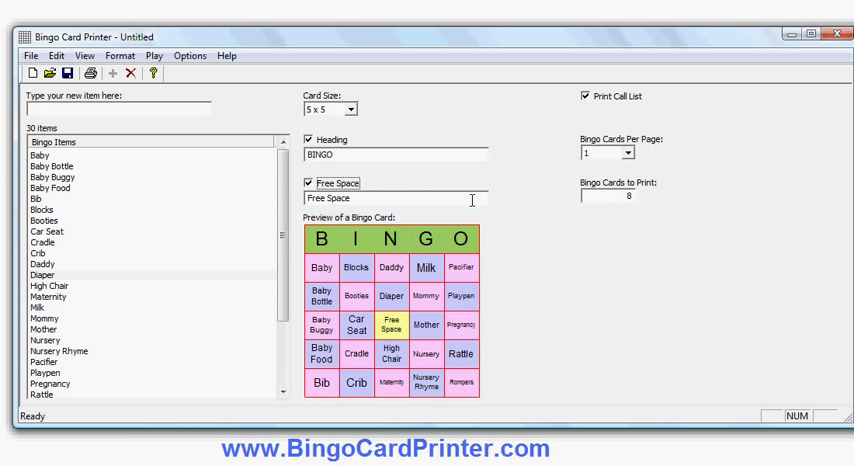
mouse_move(331, 278)
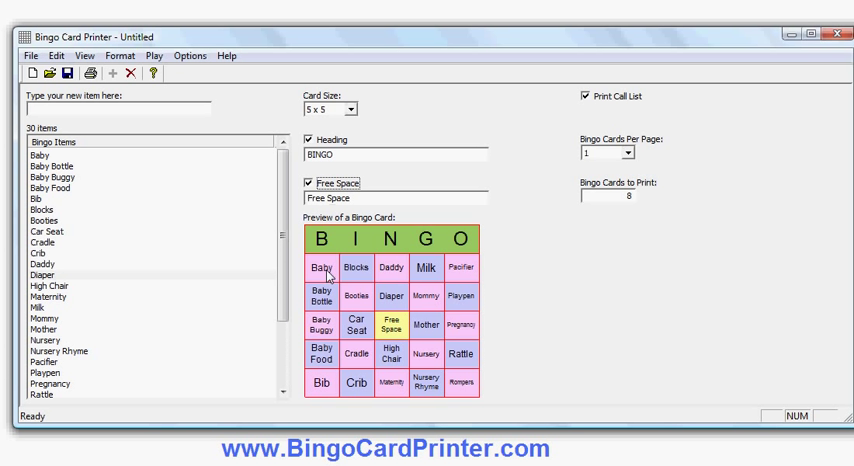
mouse_move(351, 338)
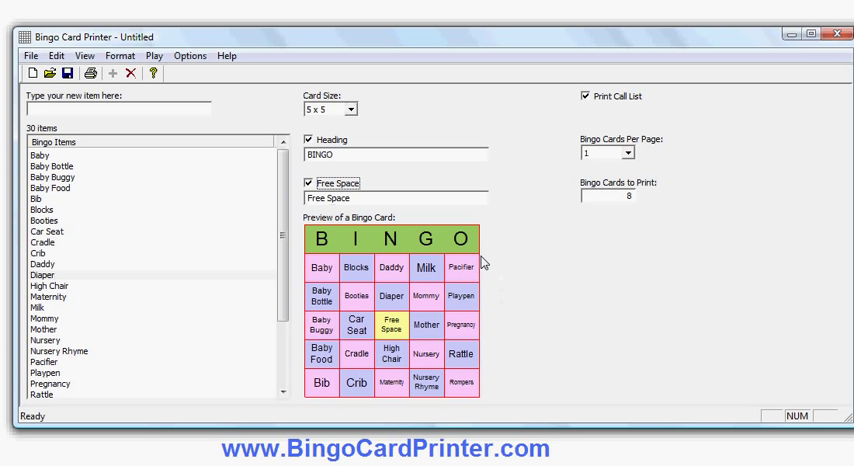
mouse_move(461, 337)
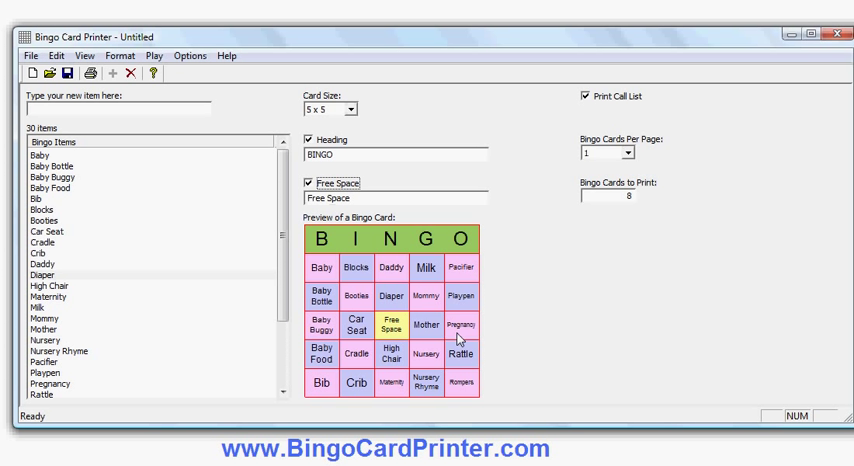
mouse_move(565, 180)
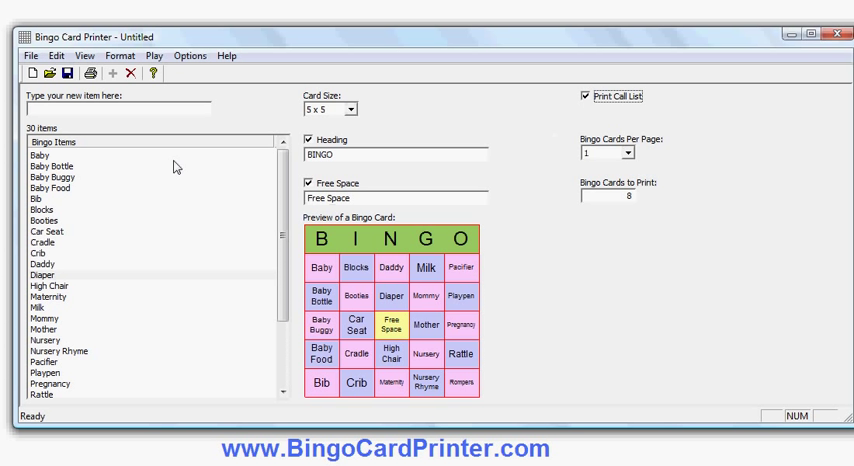
mouse_move(174, 259)
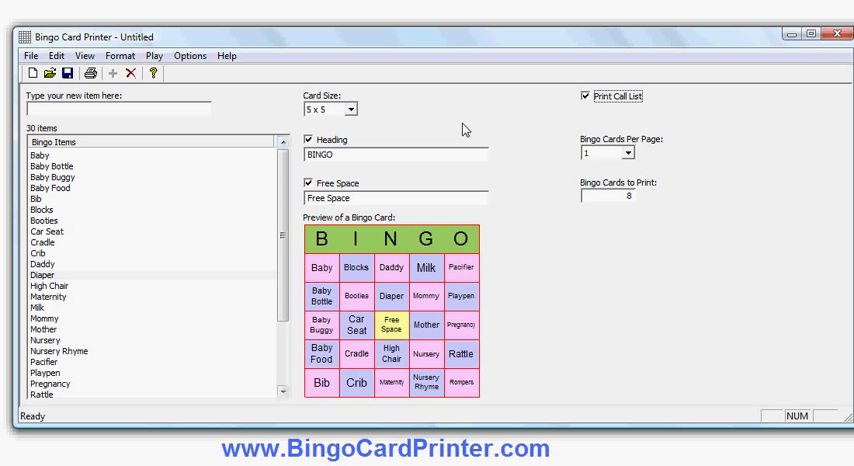
mouse_move(522, 140)
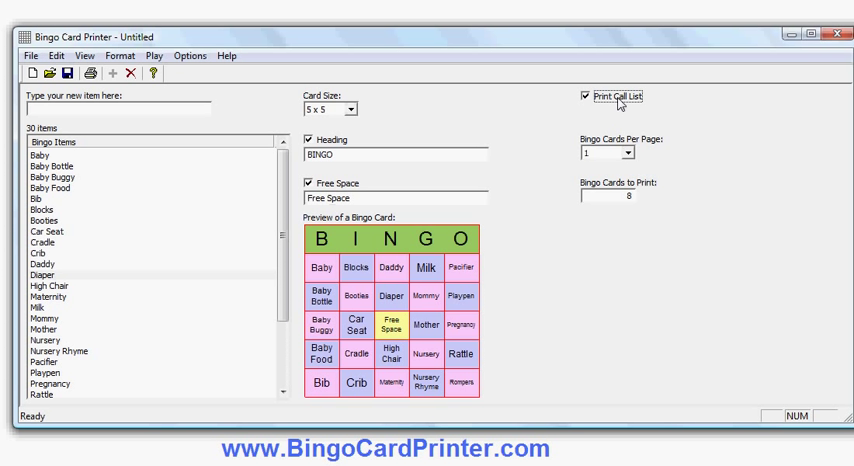
mouse_move(594, 157)
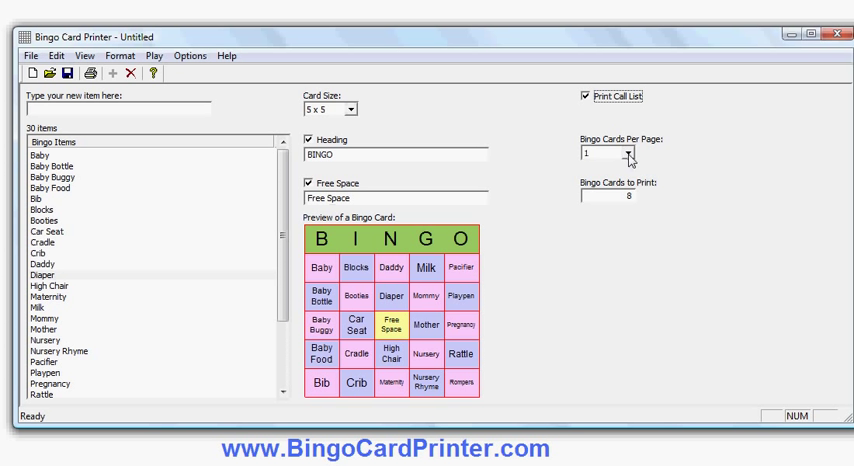
Keep one card per page and set the print run to 50 cards
left_click(628, 154)
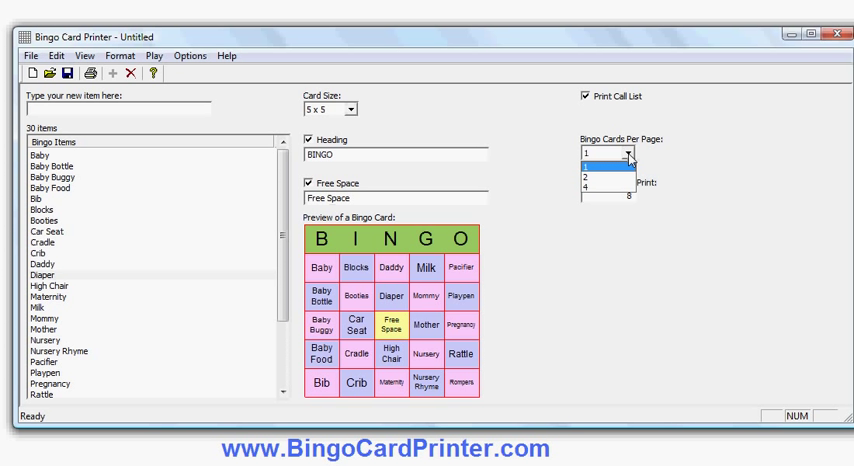
left_click(605, 153)
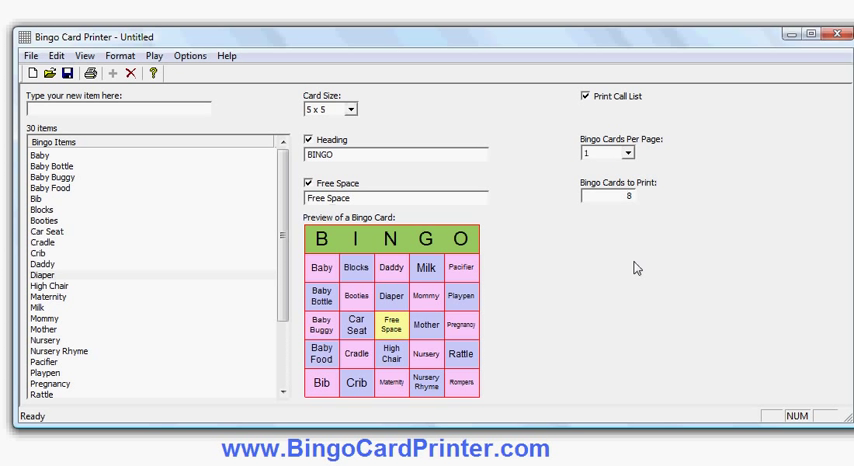
mouse_move(638, 267)
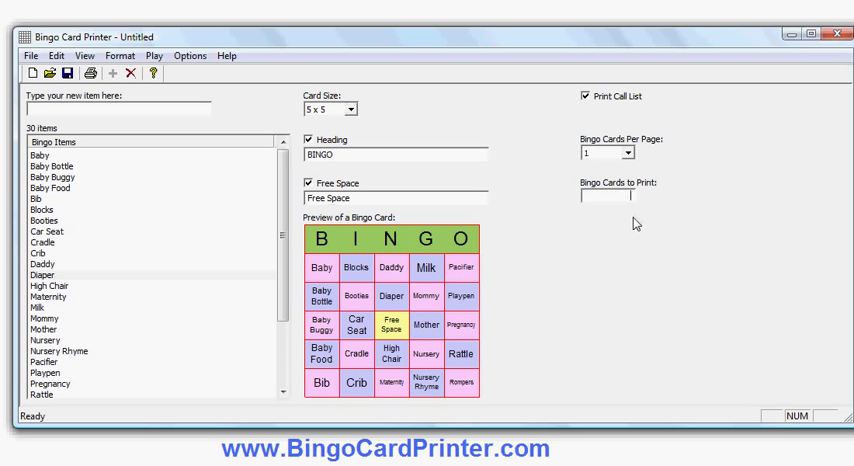
type("50")
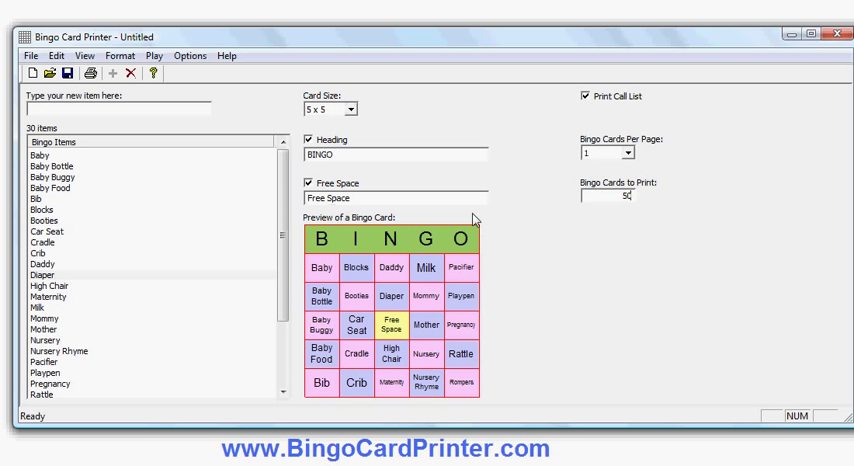
mouse_move(163, 133)
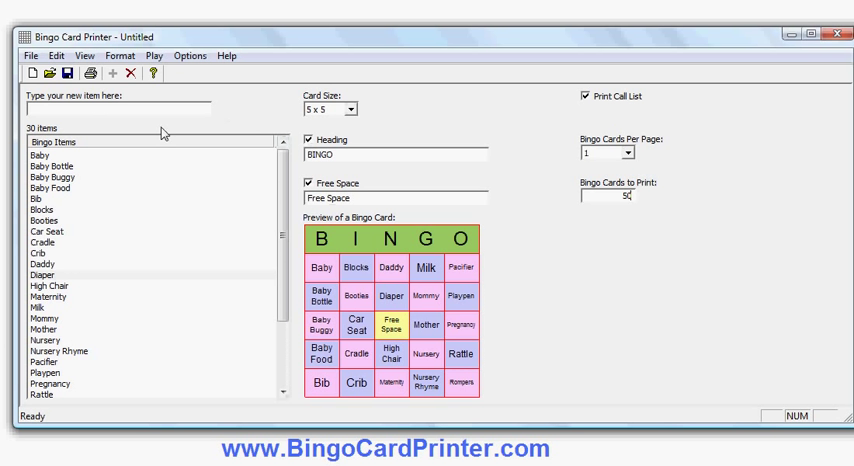
left_click(31, 55)
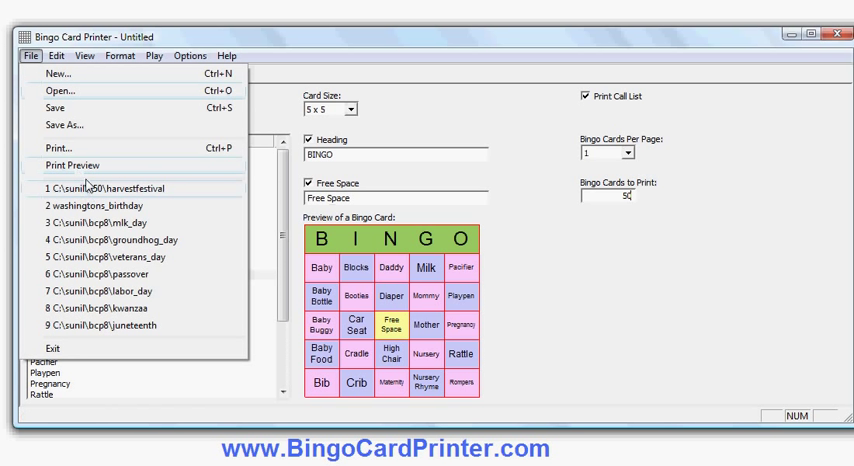
left_click(72, 165)
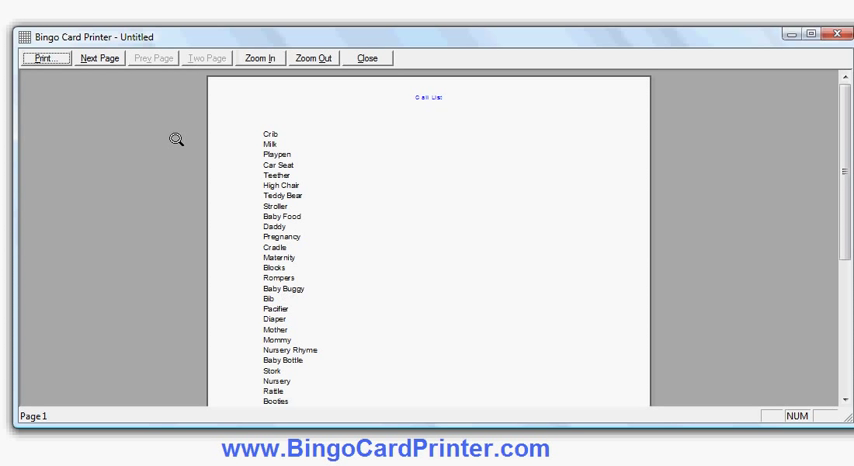
left_click(99, 57)
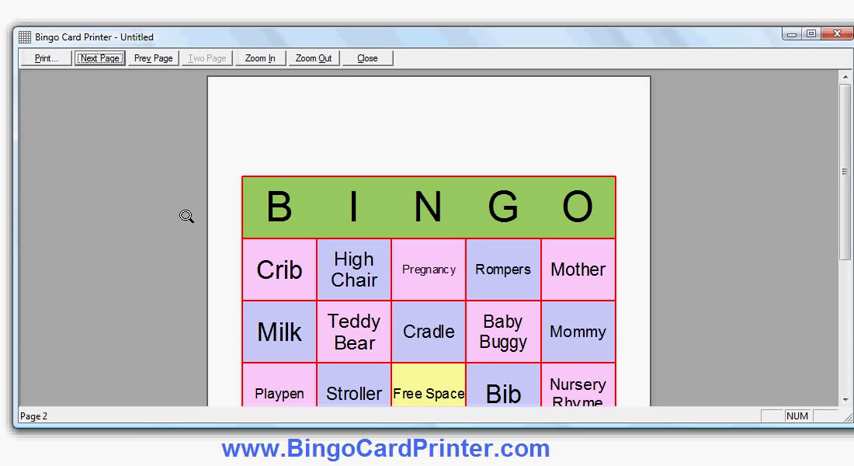
left_click(313, 57)
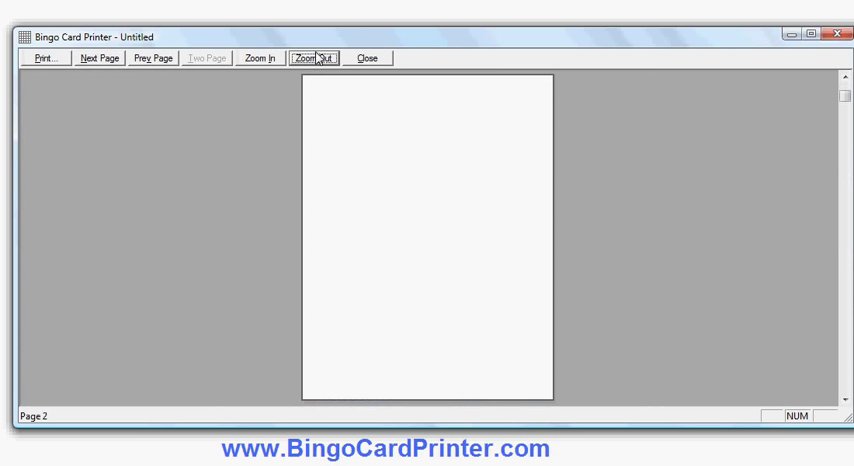
left_click(259, 57)
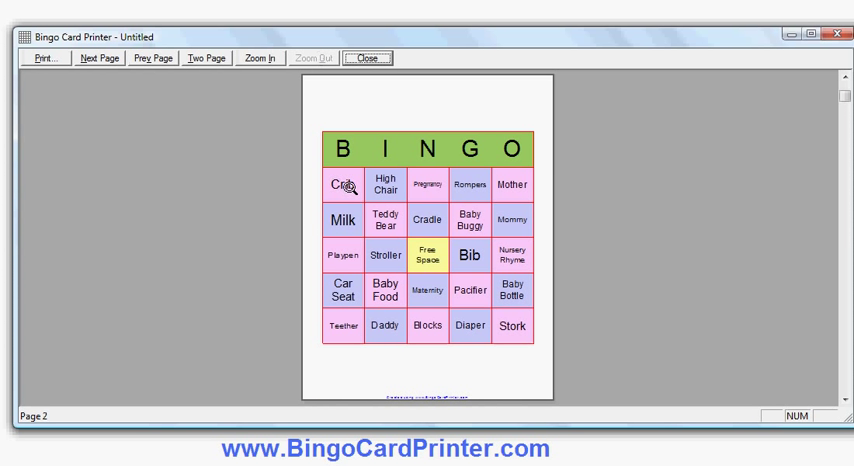
mouse_move(519, 284)
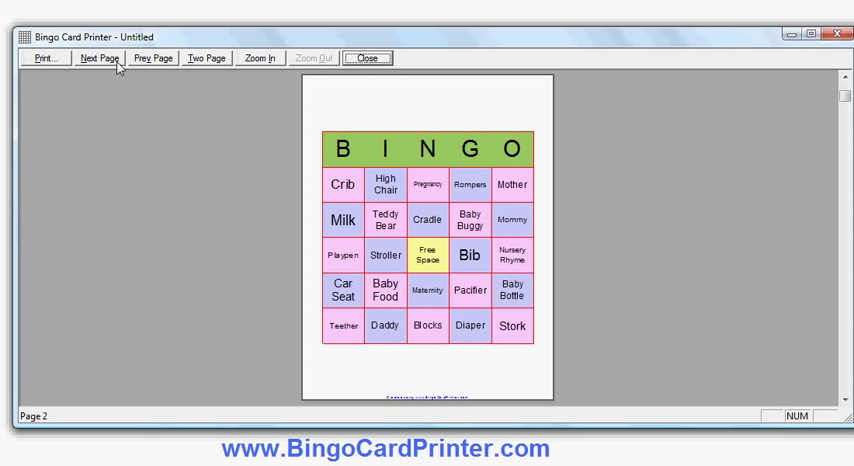
left_click(98, 57)
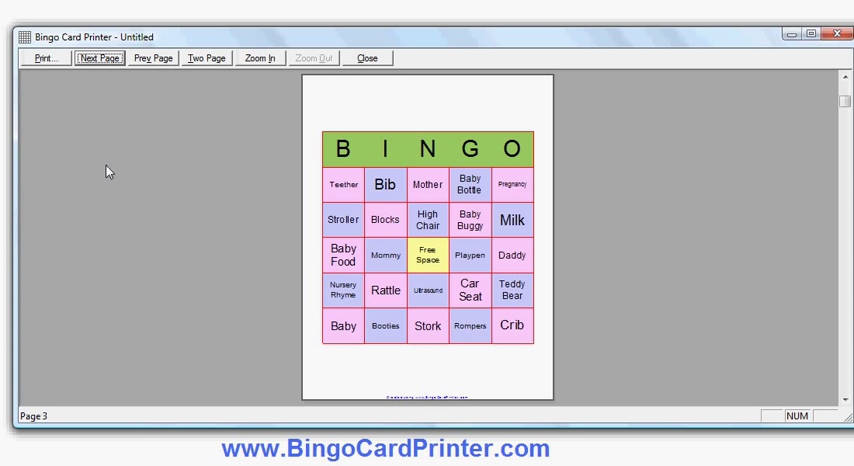
left_click(98, 57)
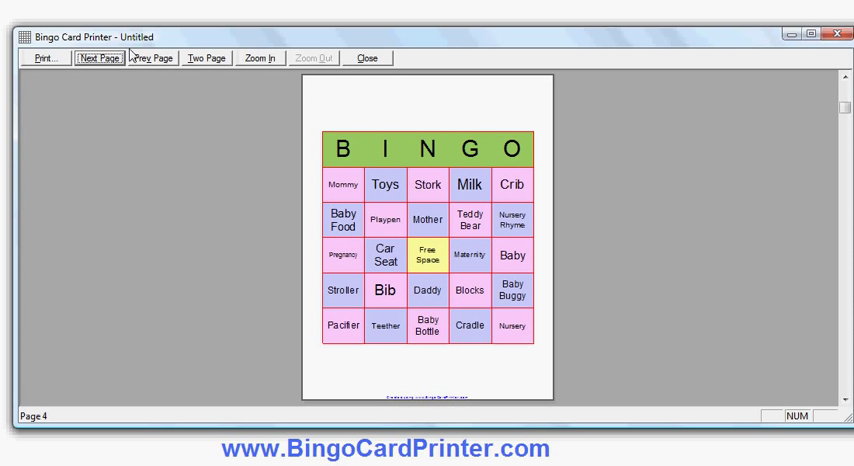
left_click(99, 57)
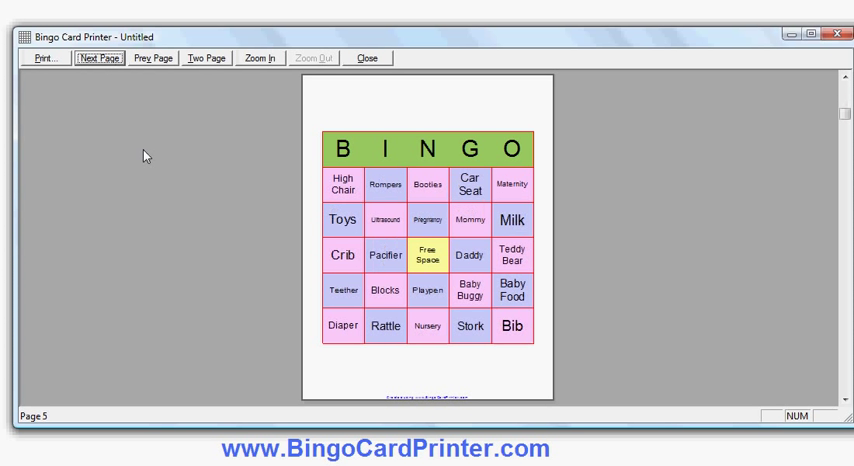
mouse_move(387, 61)
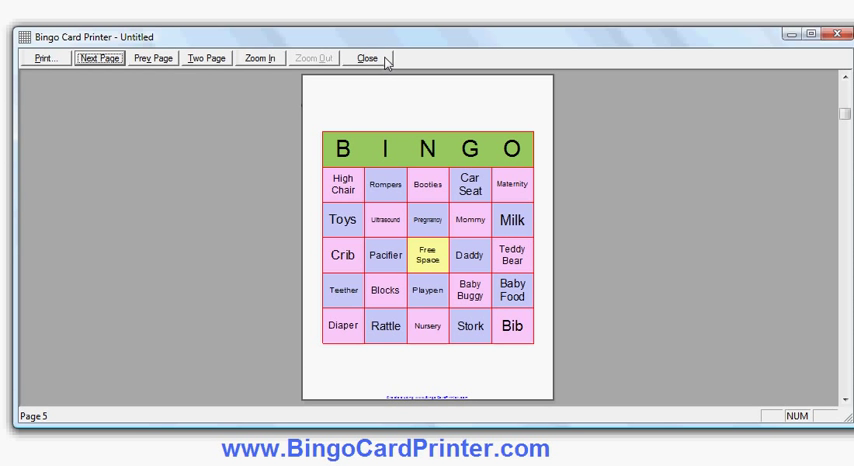
left_click(367, 57)
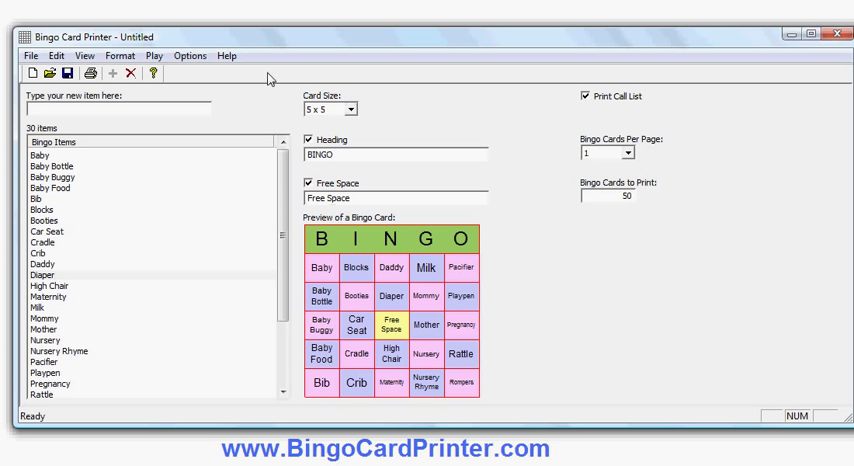
Start a Call Game from the Play menu, with Milk called first
left_click(154, 55)
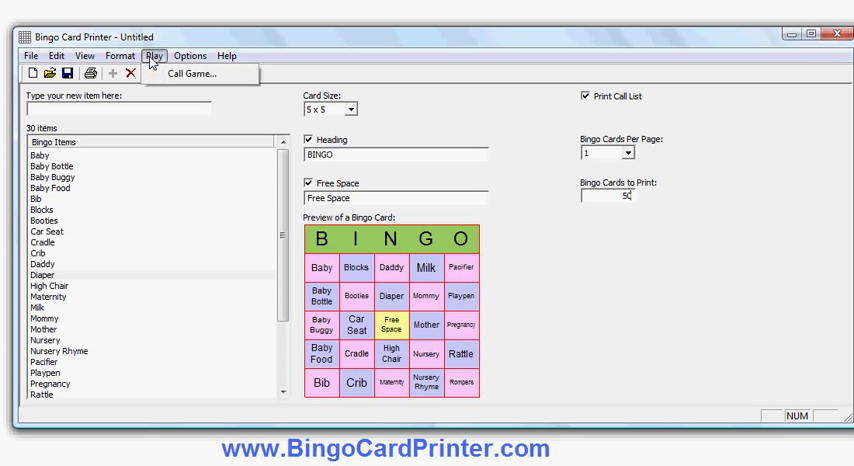
mouse_move(190, 73)
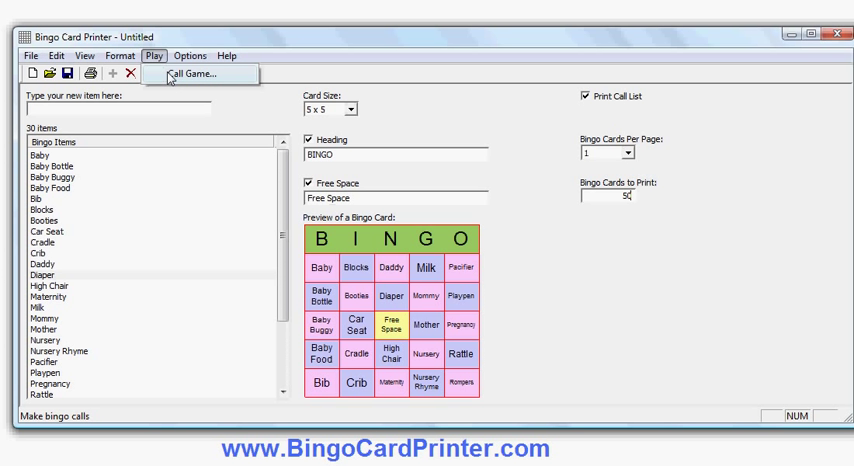
left_click(191, 73)
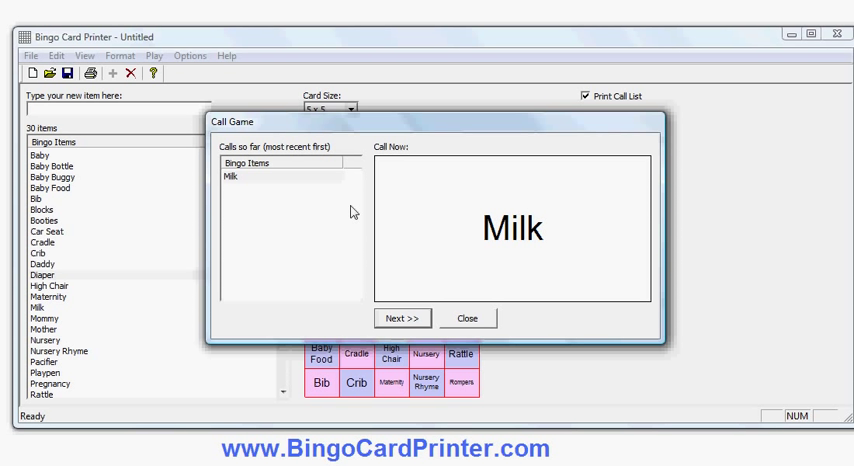
mouse_move(387, 277)
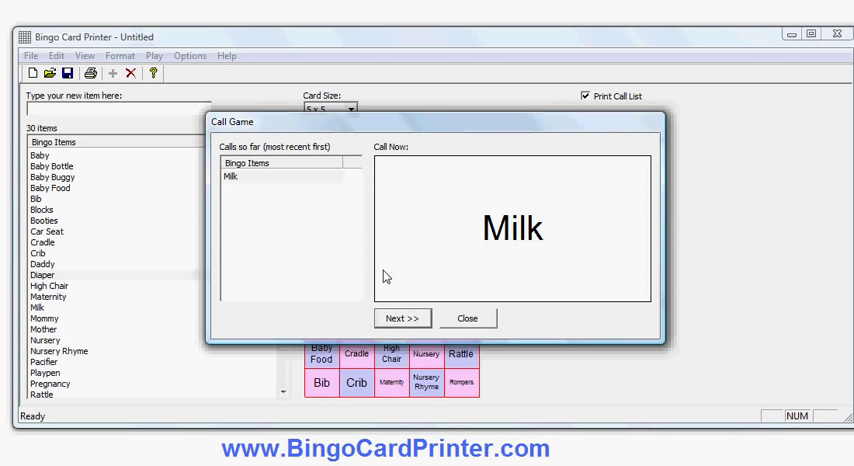
Call eight more items through Baby Food, then close the Call Game dialog
left_click(401, 318)
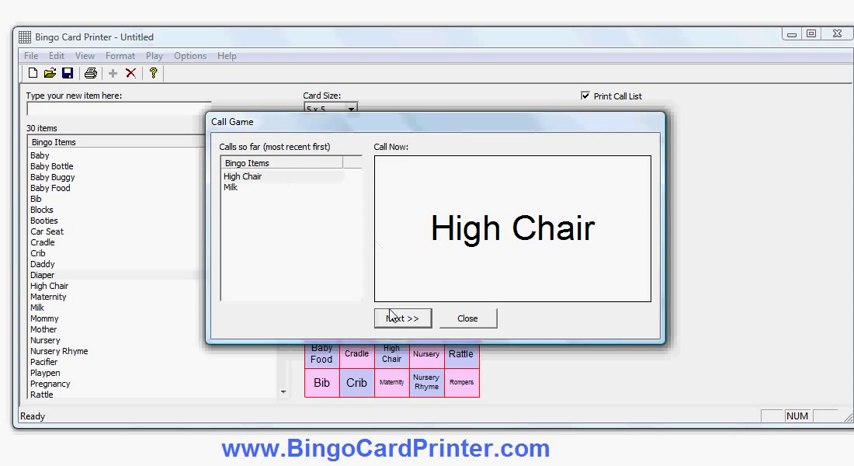
left_click(402, 318)
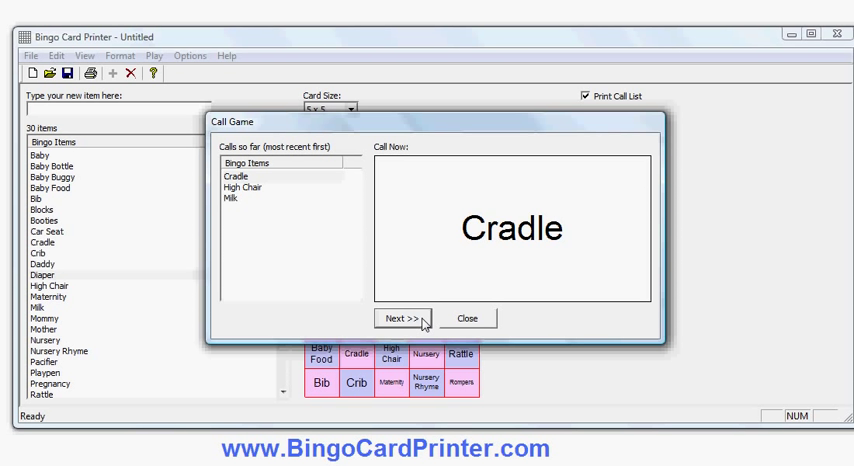
left_click(398, 318)
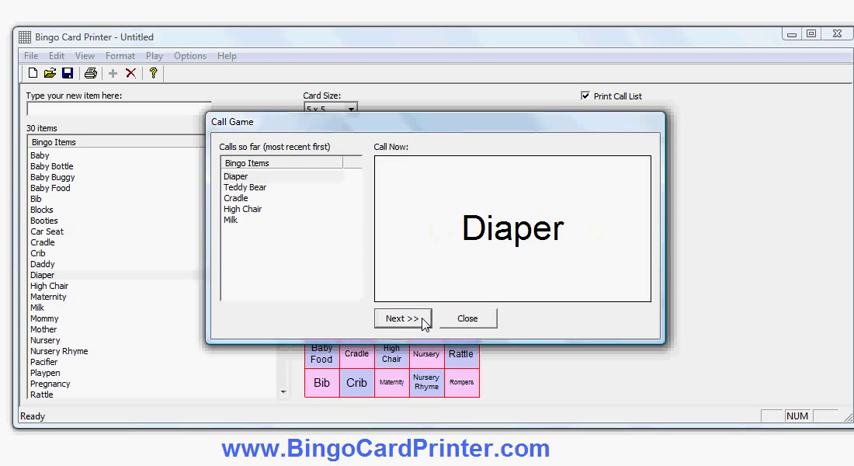
left_click(402, 318)
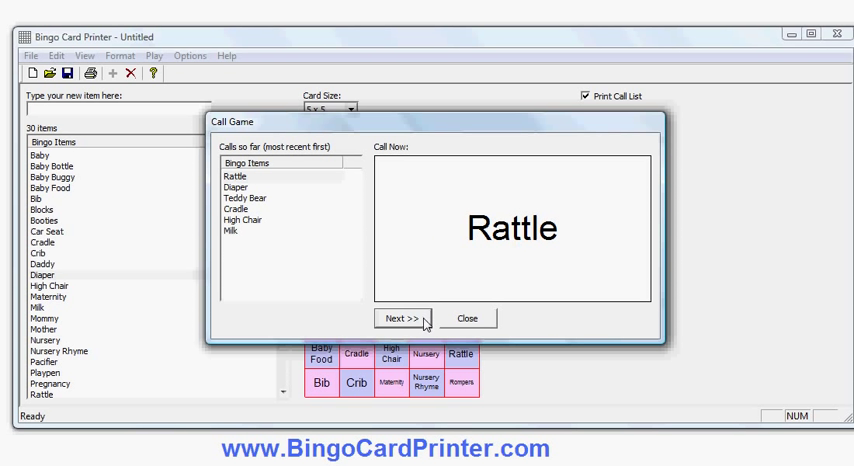
left_click(404, 318)
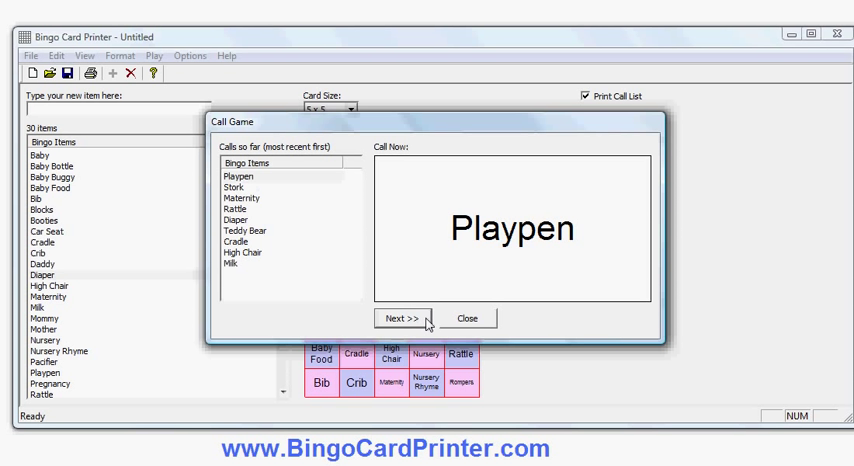
left_click(398, 318)
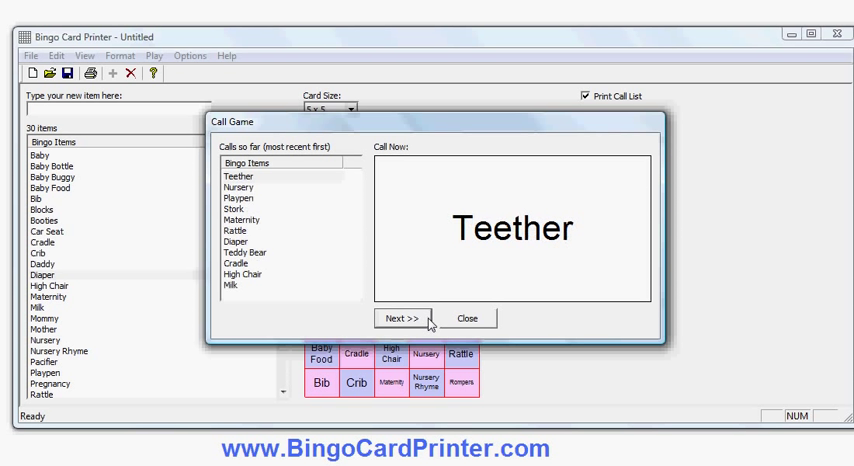
left_click(399, 318)
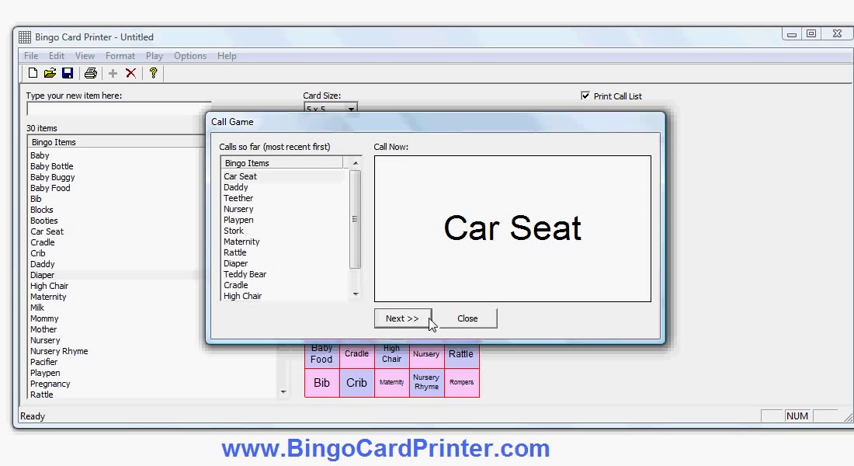
left_click(402, 318)
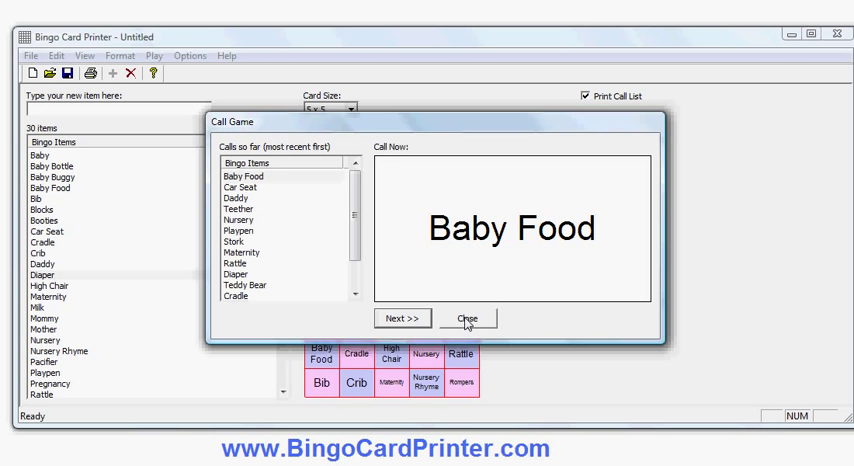
left_click(466, 318)
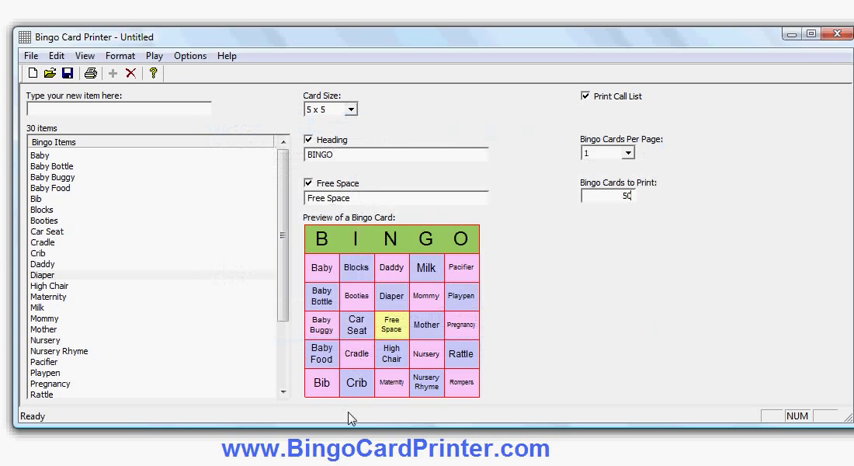